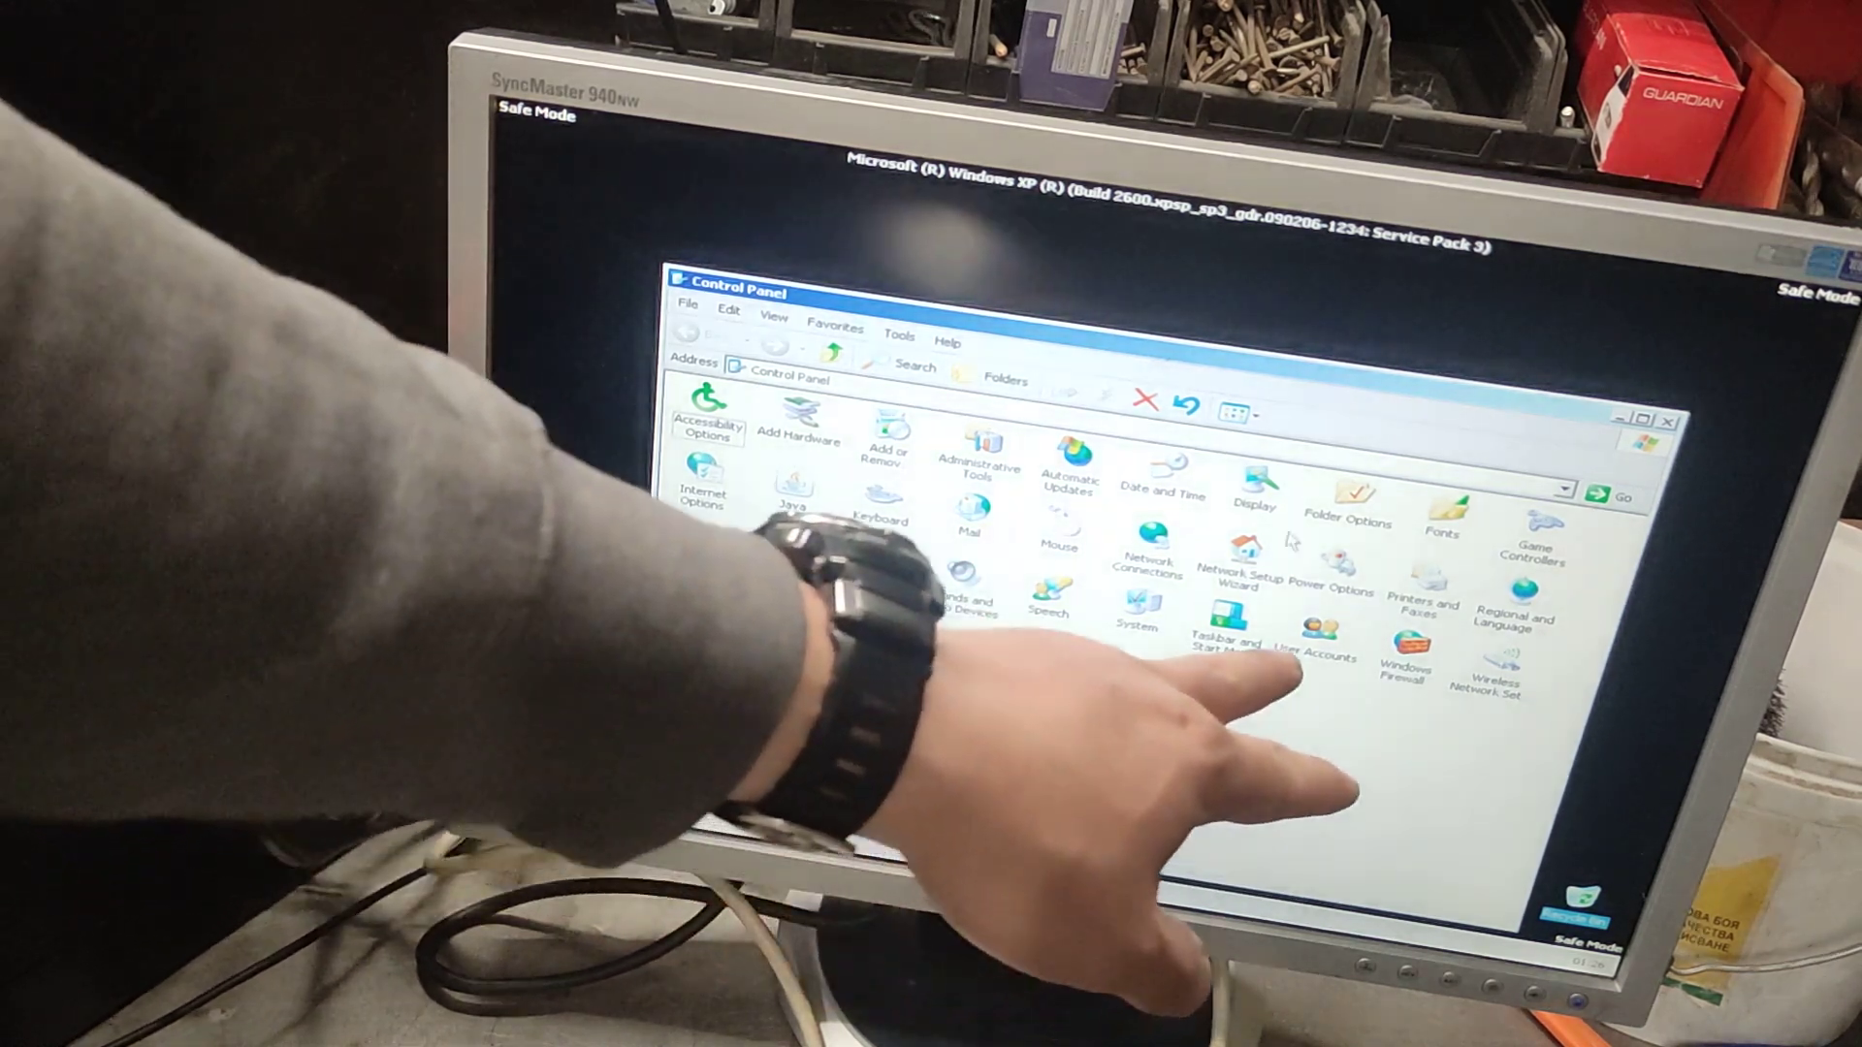
# Remove the user account's password in User Accounts so it offers 'Create a password' instead
pyautogui.click(1318, 628)
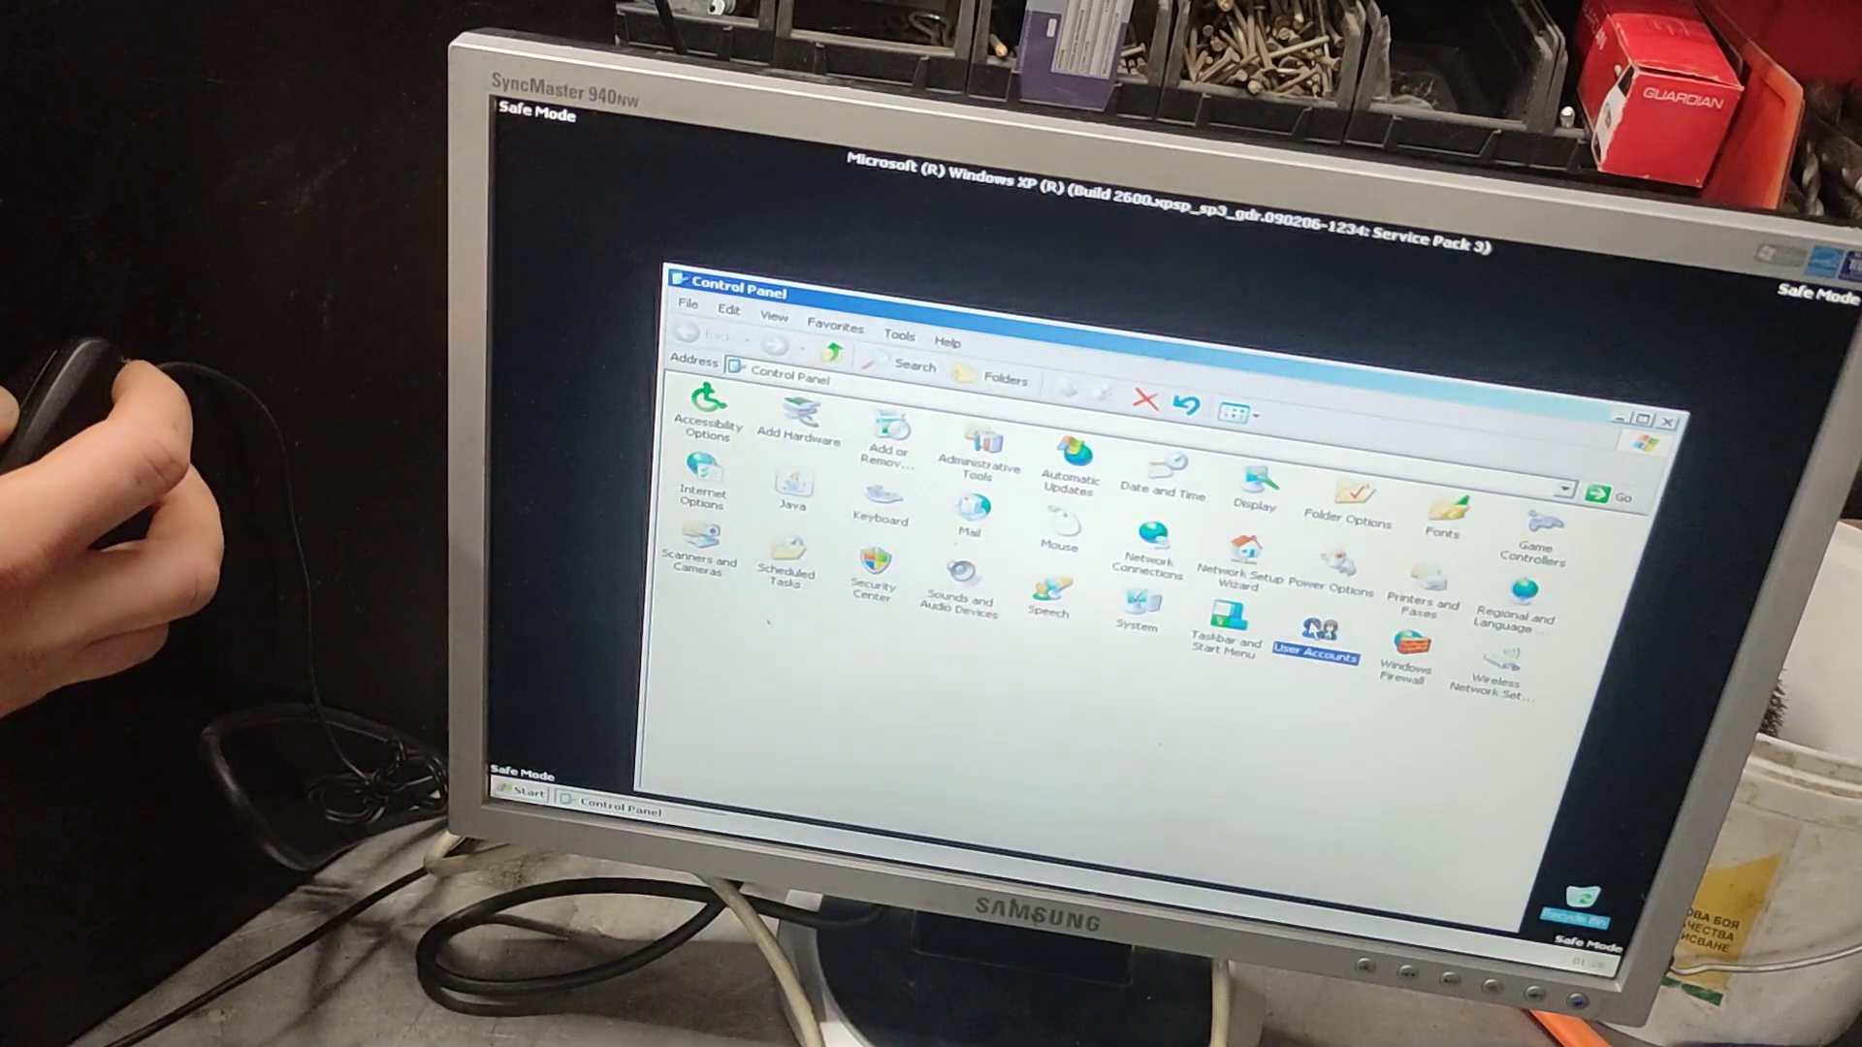
pyautogui.doubleClick(1318, 633)
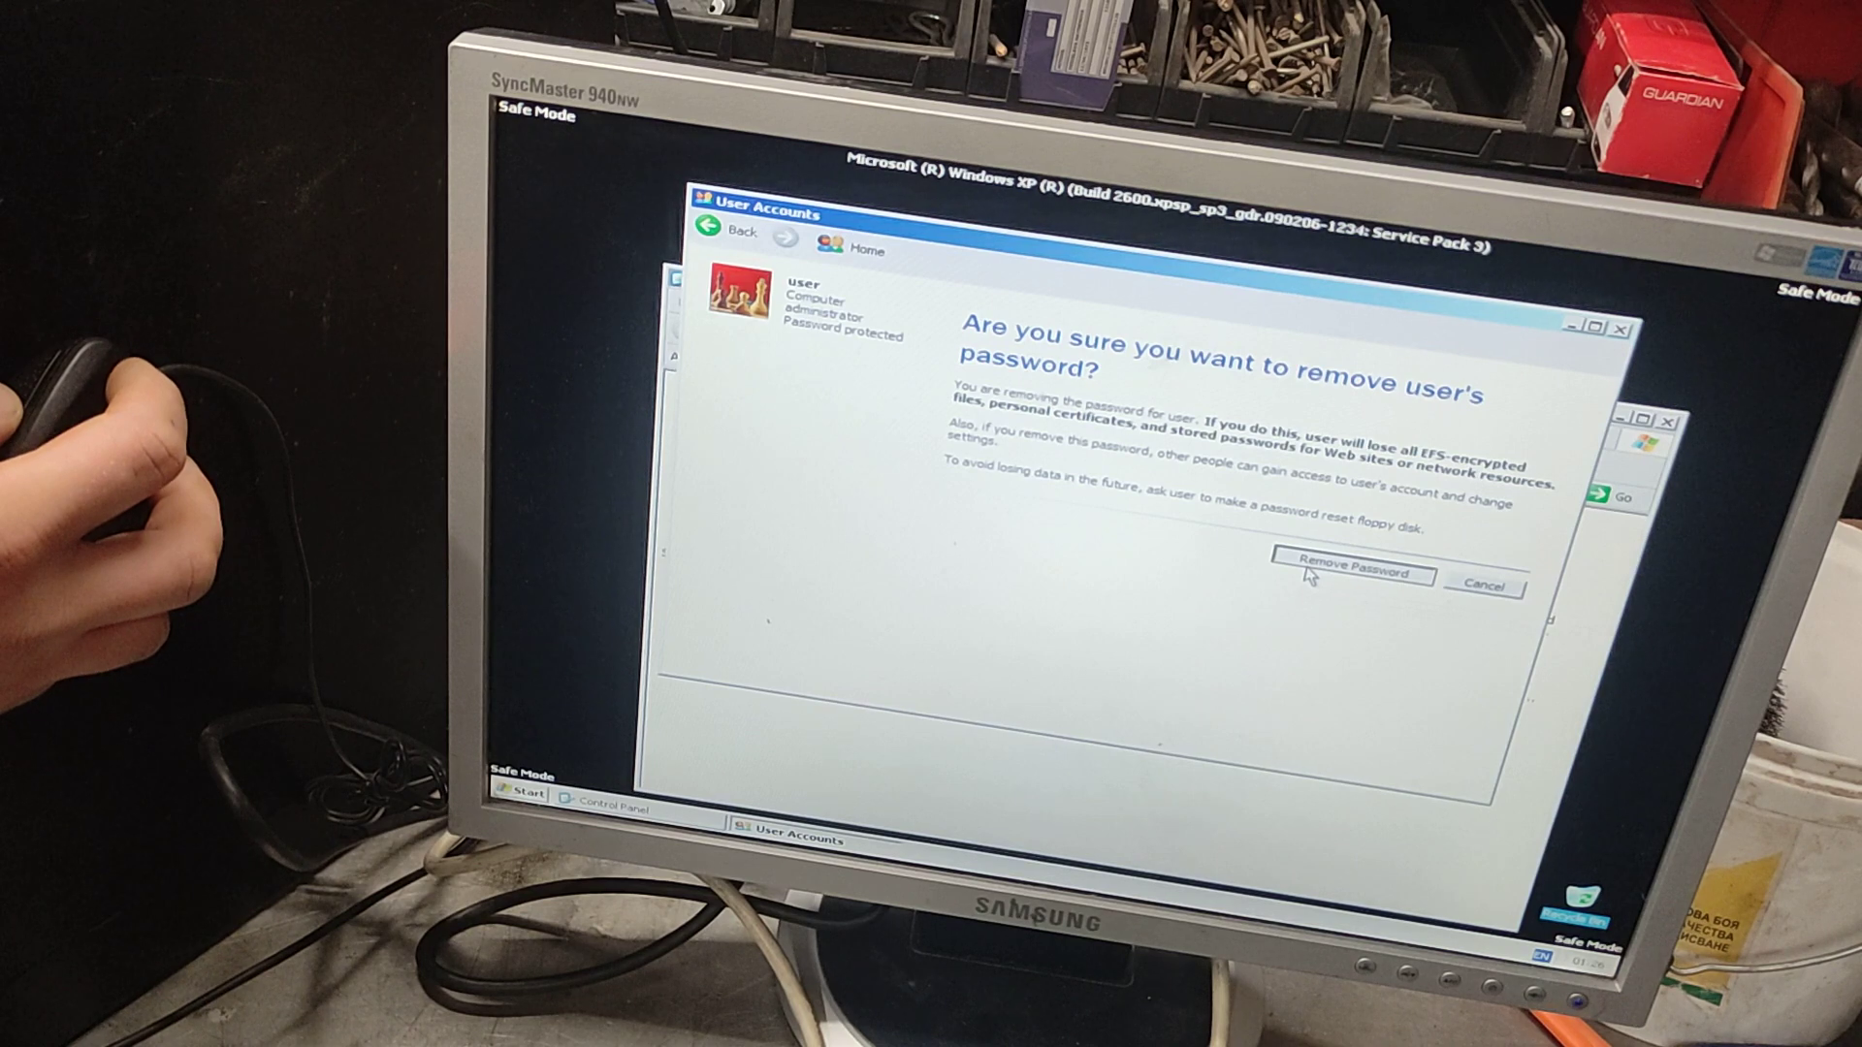
pyautogui.click(1353, 571)
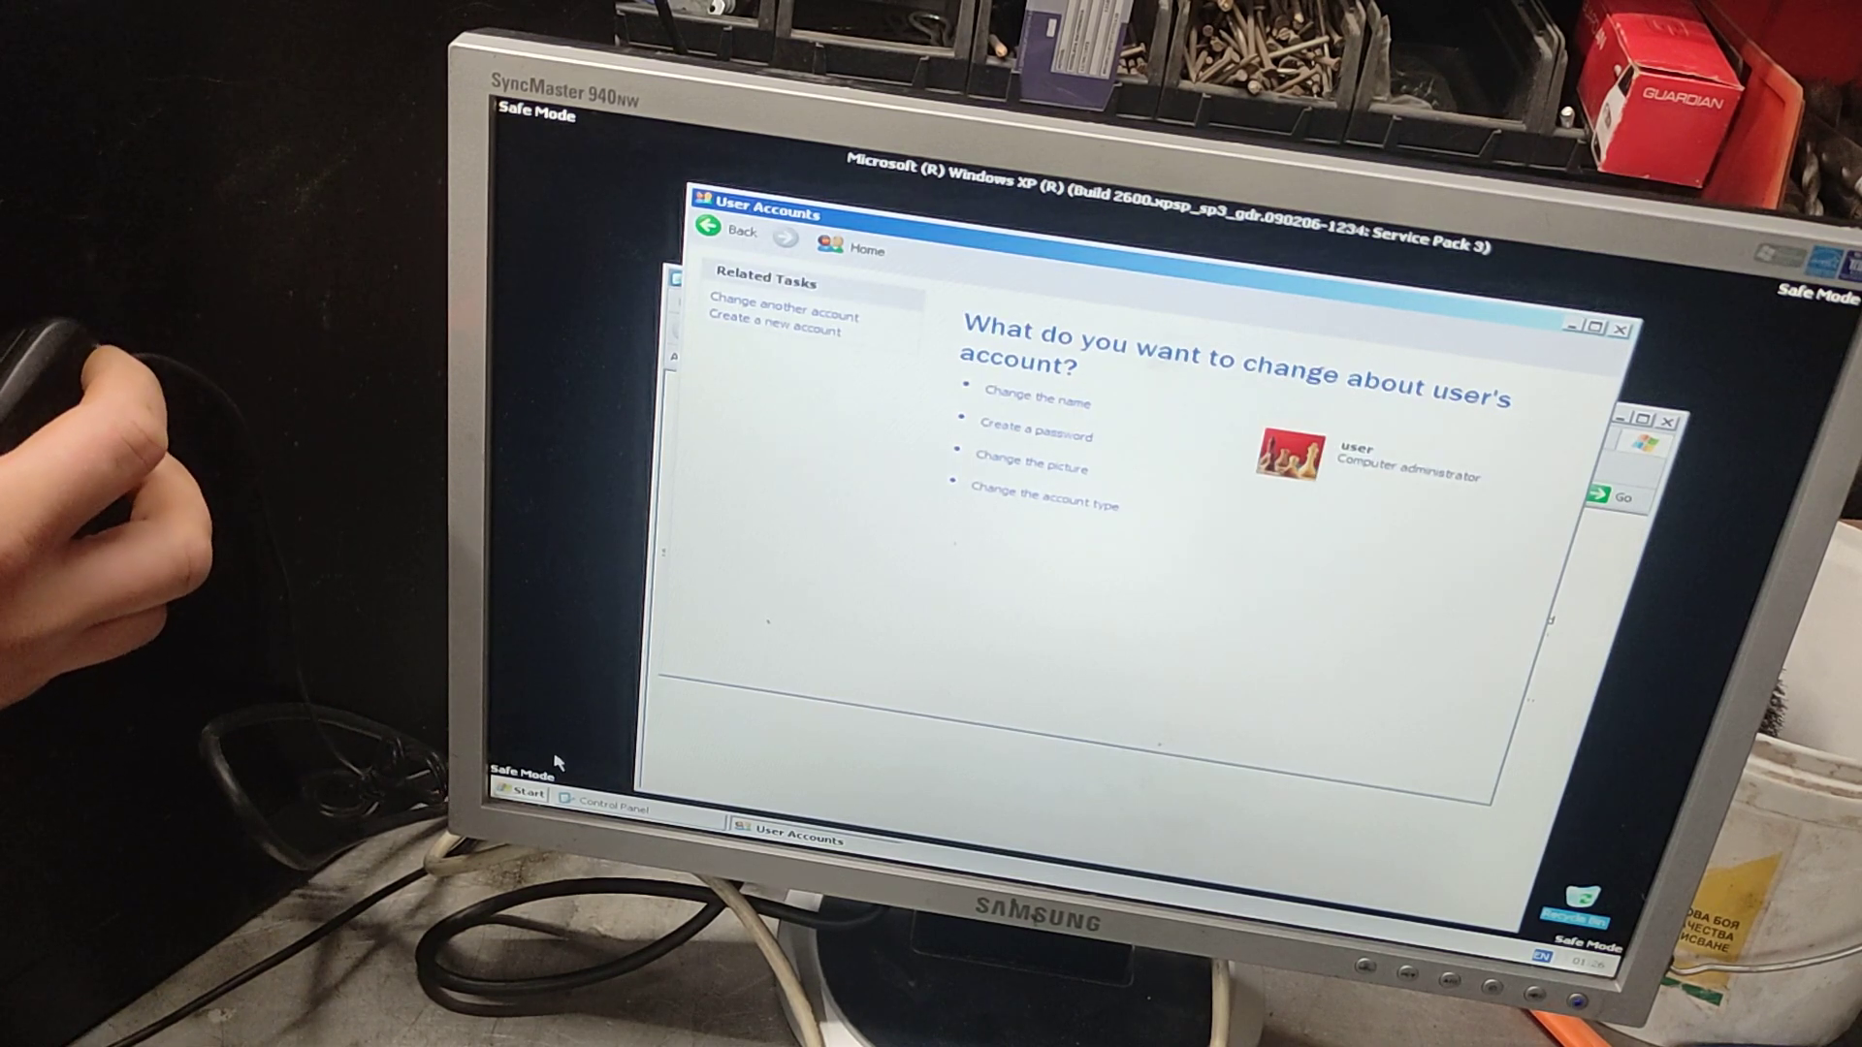
# Restart the computer from the Start menu's Turn Off Computer options
pyautogui.click(525, 796)
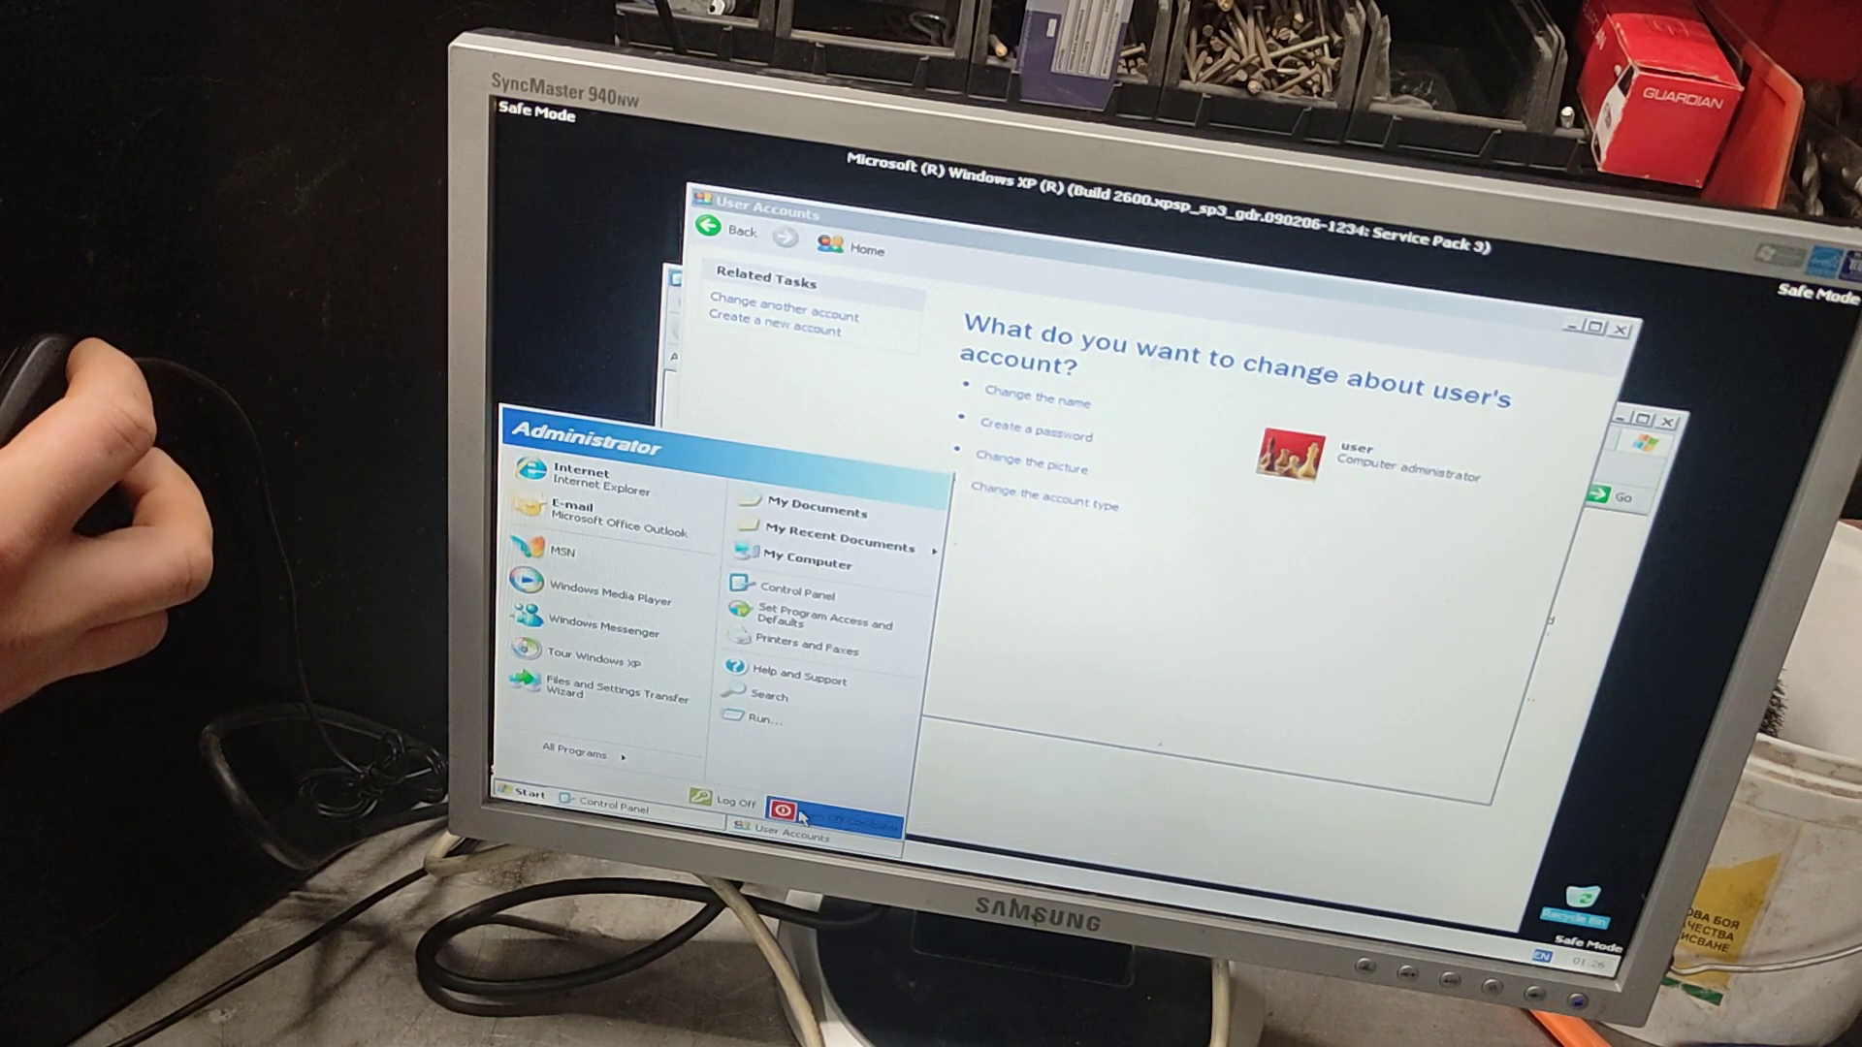
pyautogui.click(789, 808)
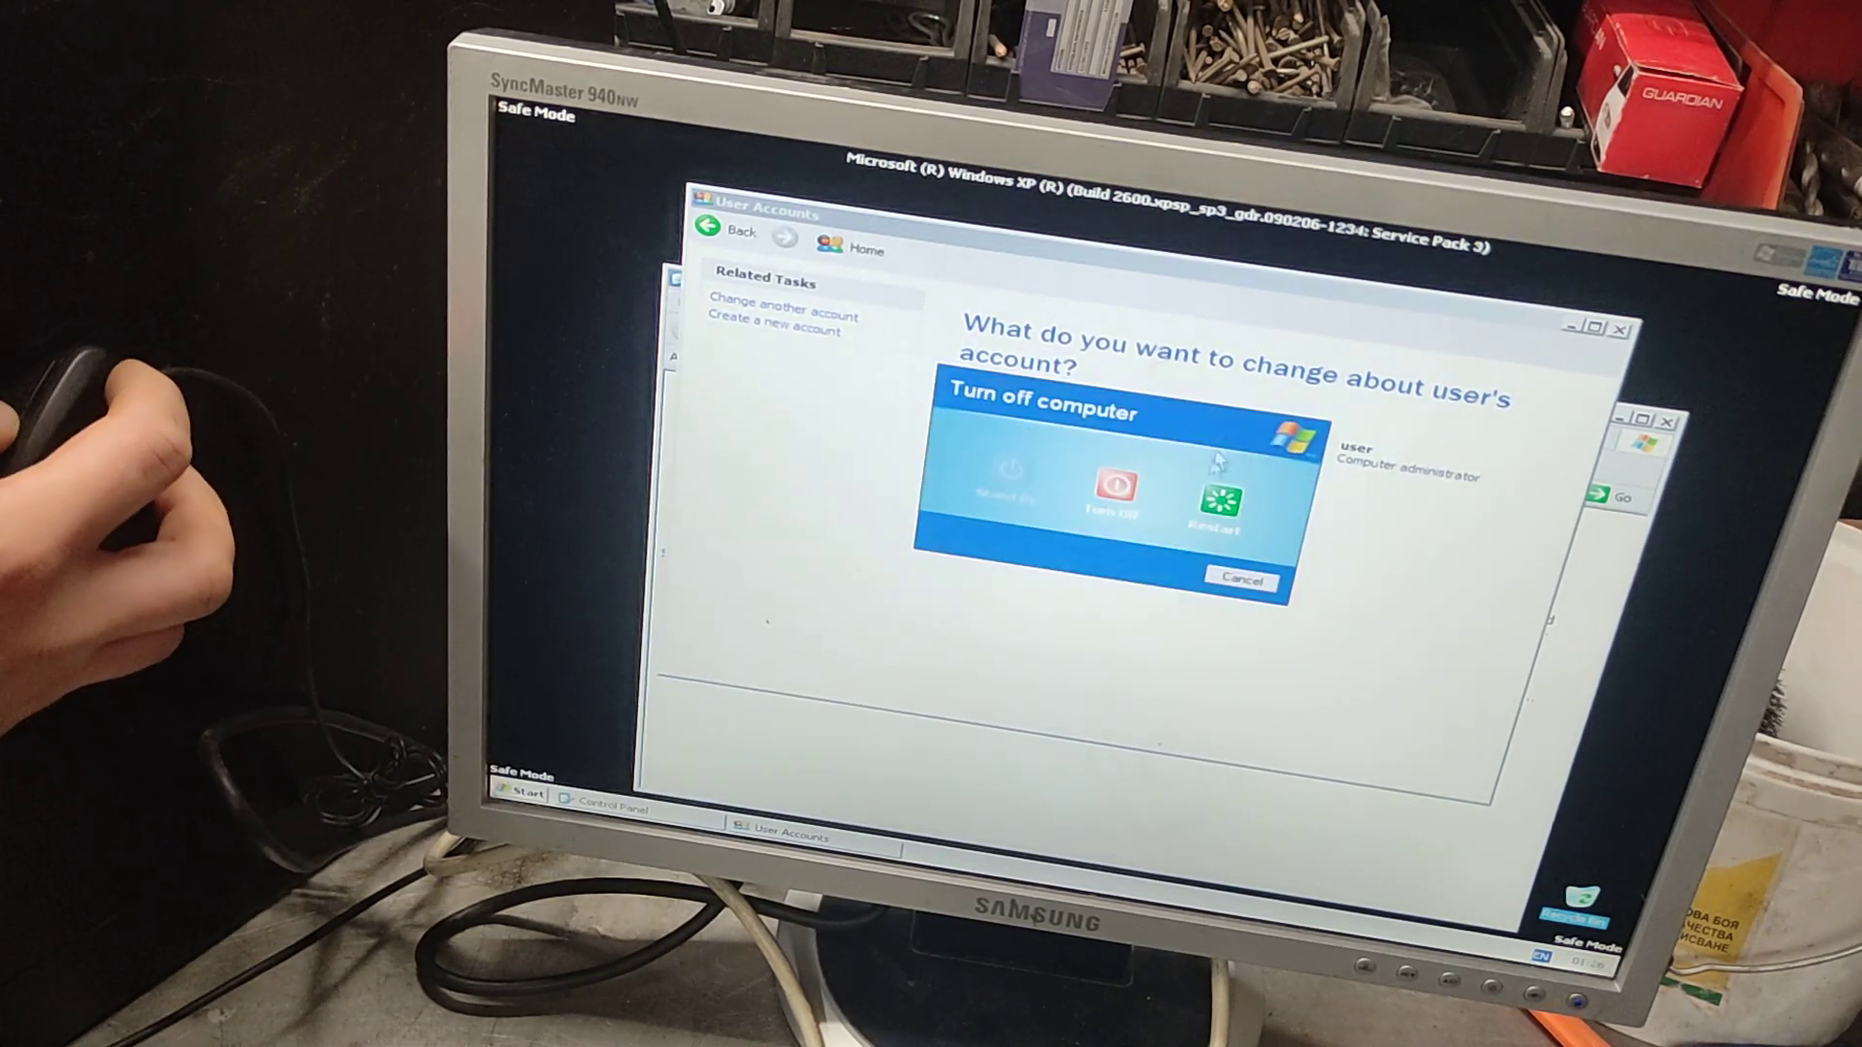
pyautogui.click(1114, 491)
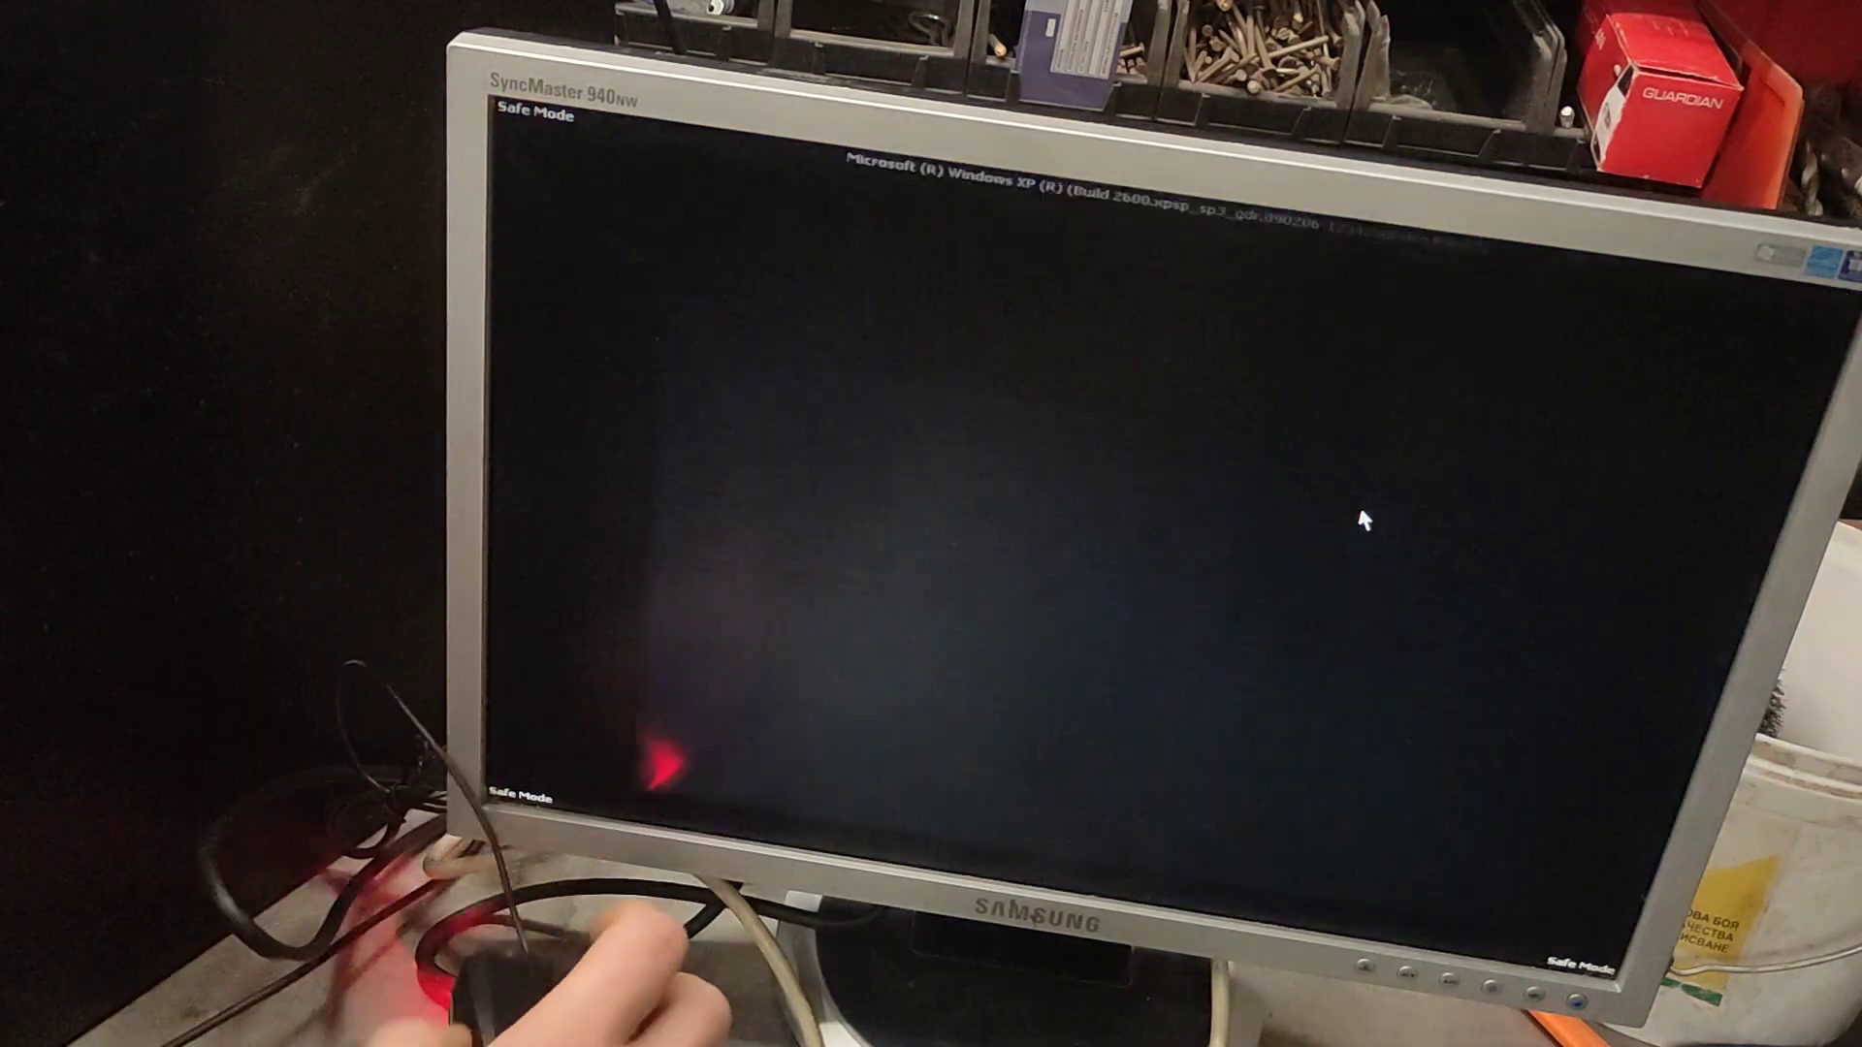